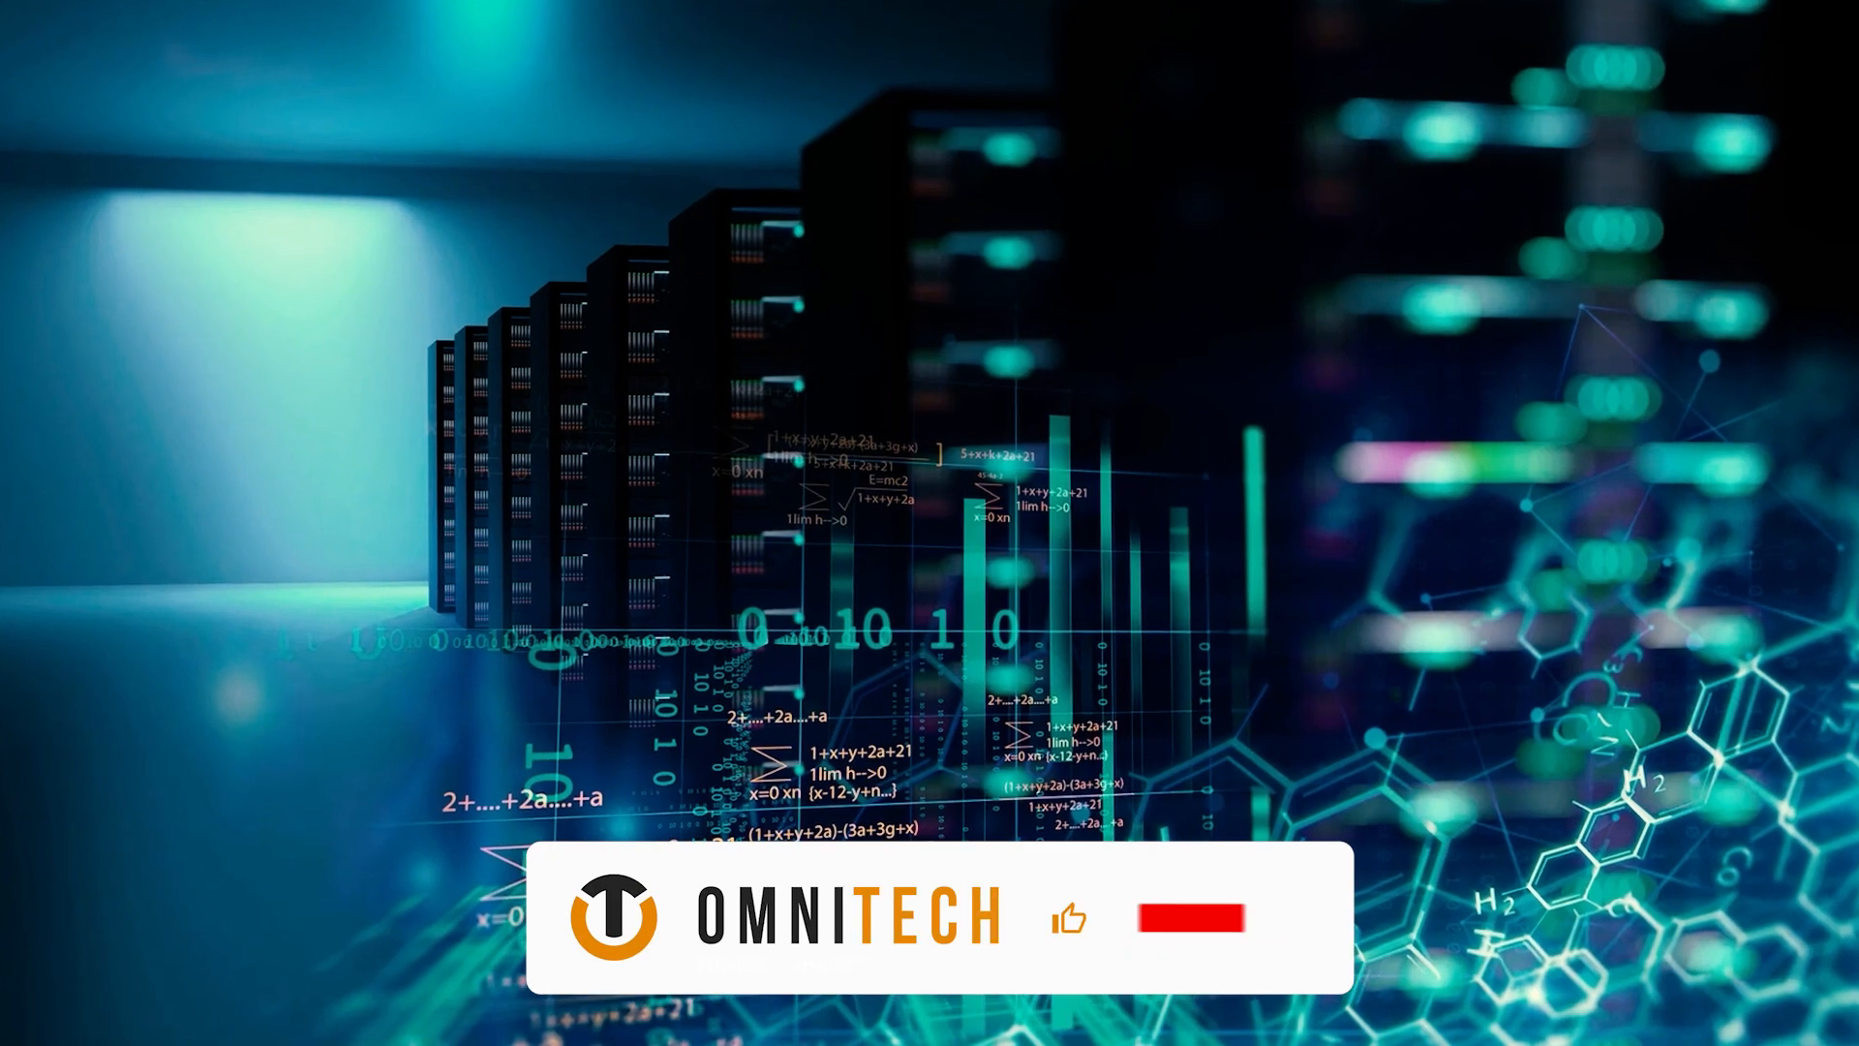
left_click(1181, 918)
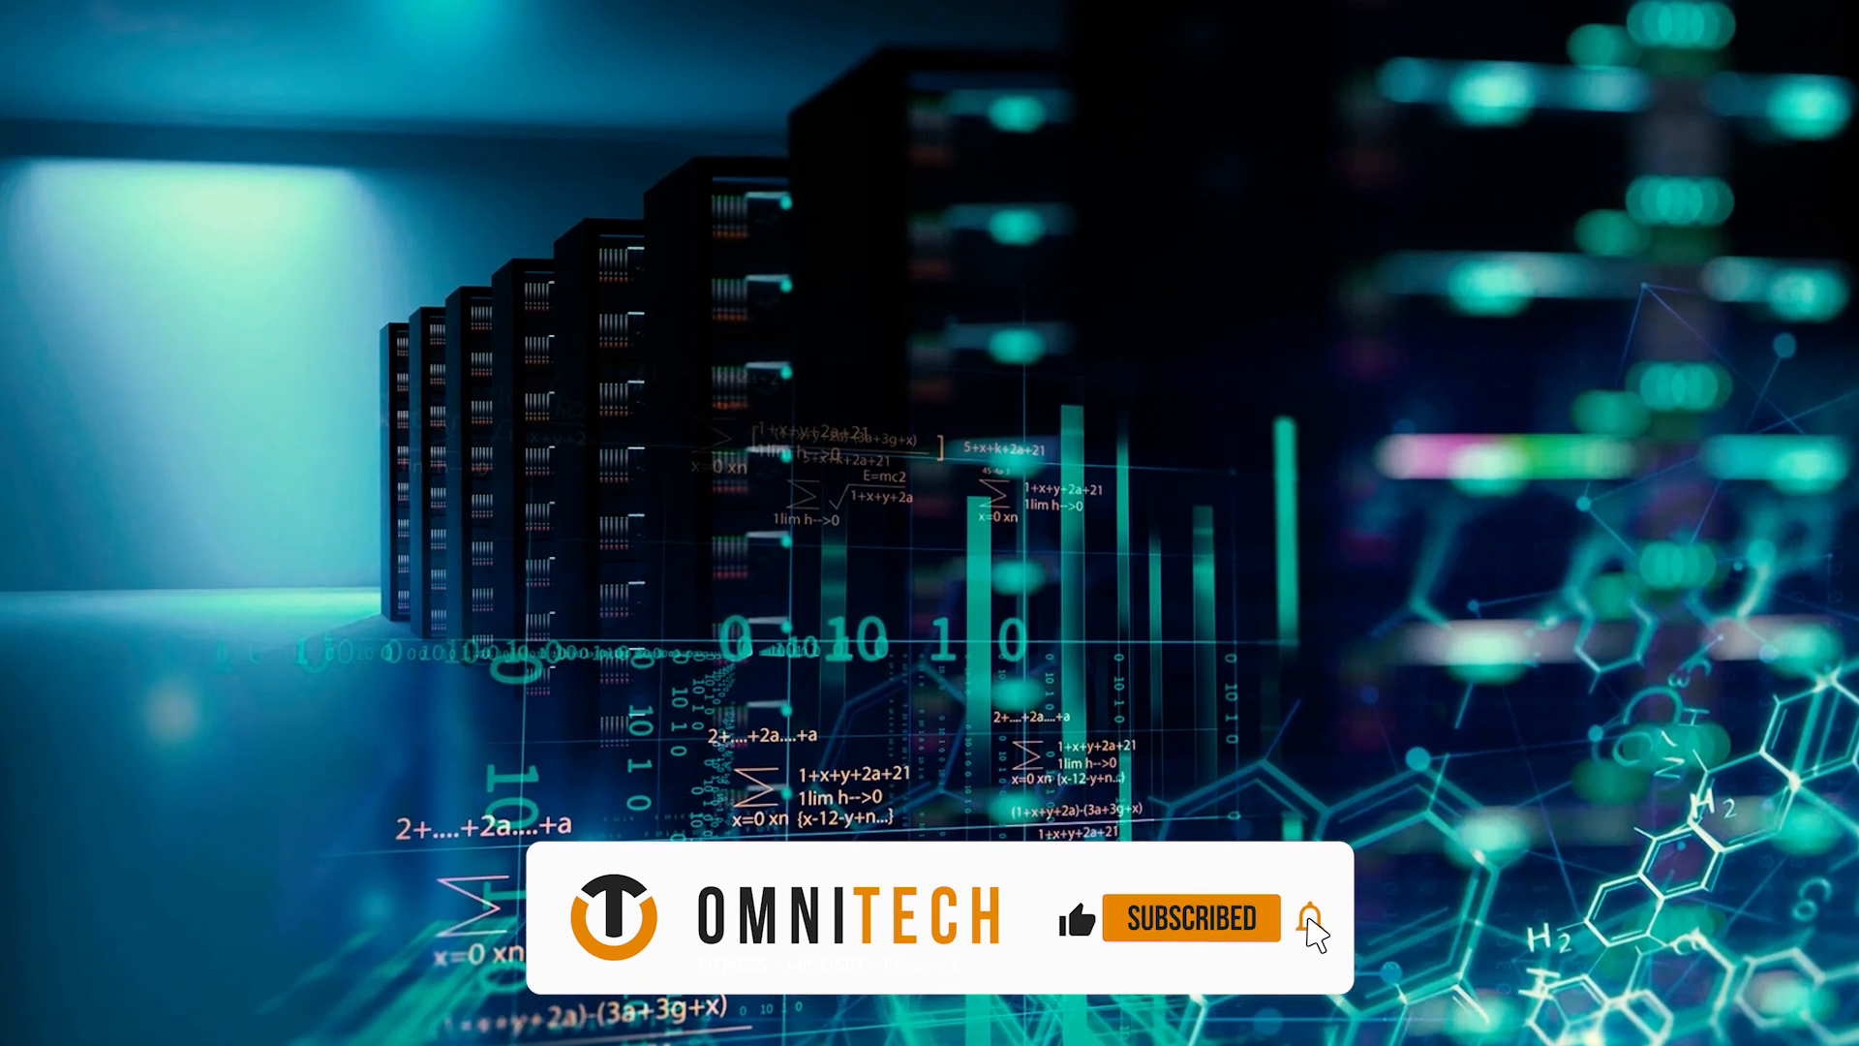